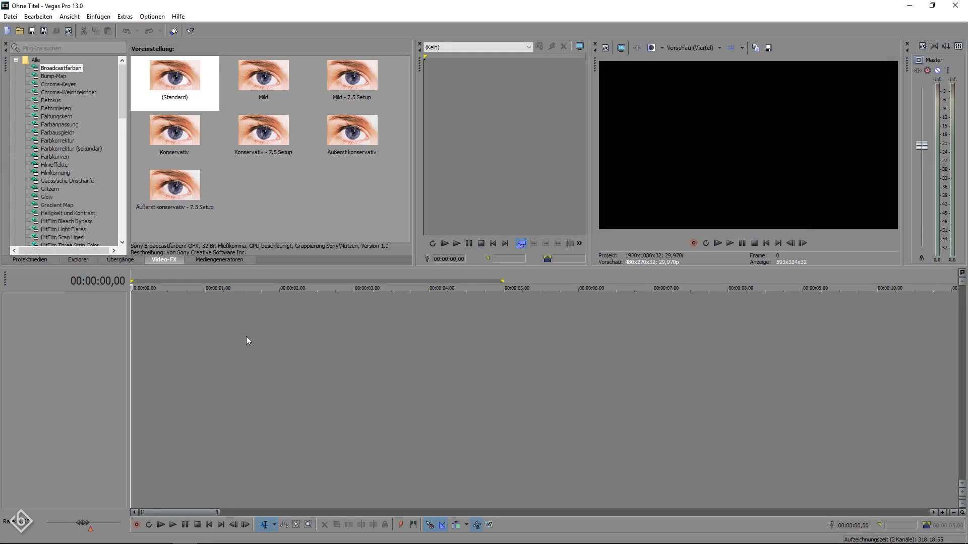
pyautogui.moveTo(278, 329)
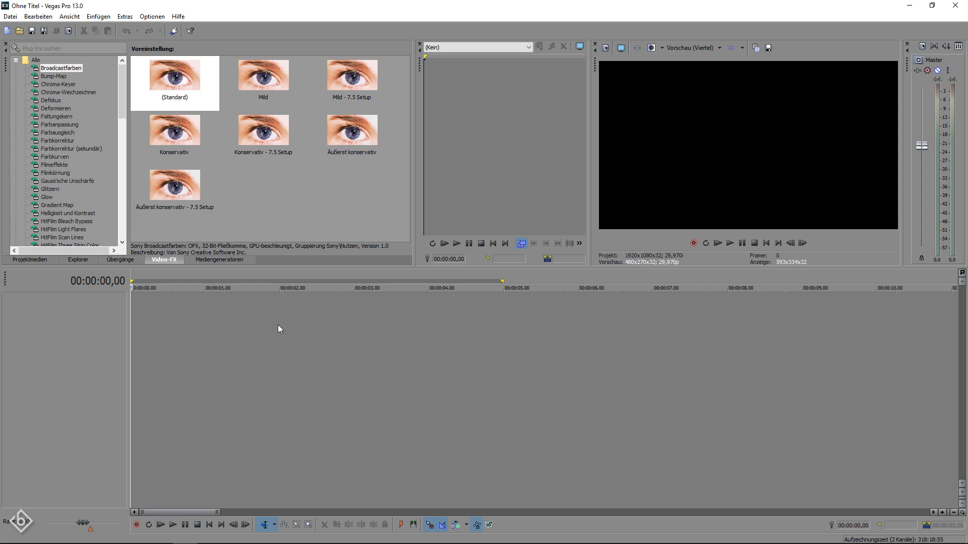
# Insert two empty video tracks from the track header context menu.
pyautogui.rightClick(278, 329)
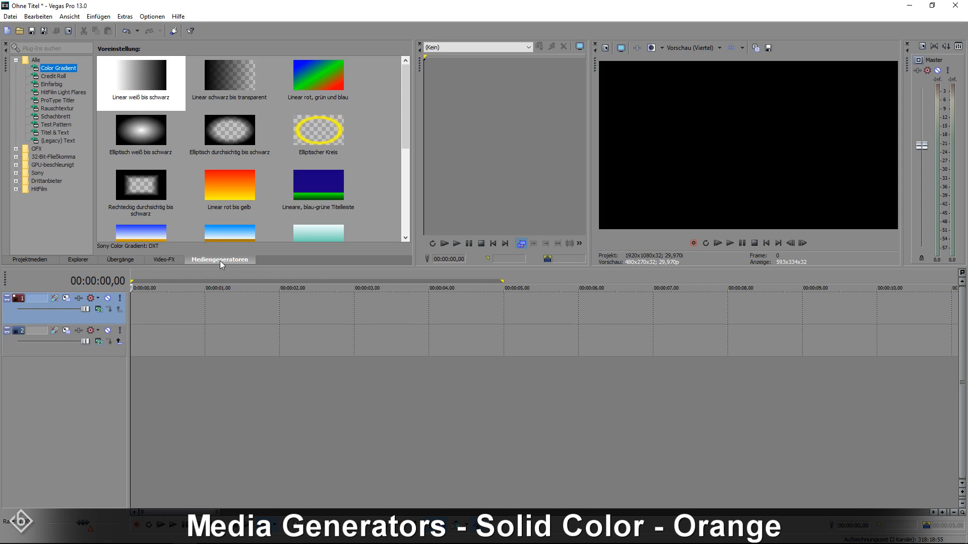
# Place the Orange solid color preset on track 1 as a five-second clip.
pyautogui.click(52, 85)
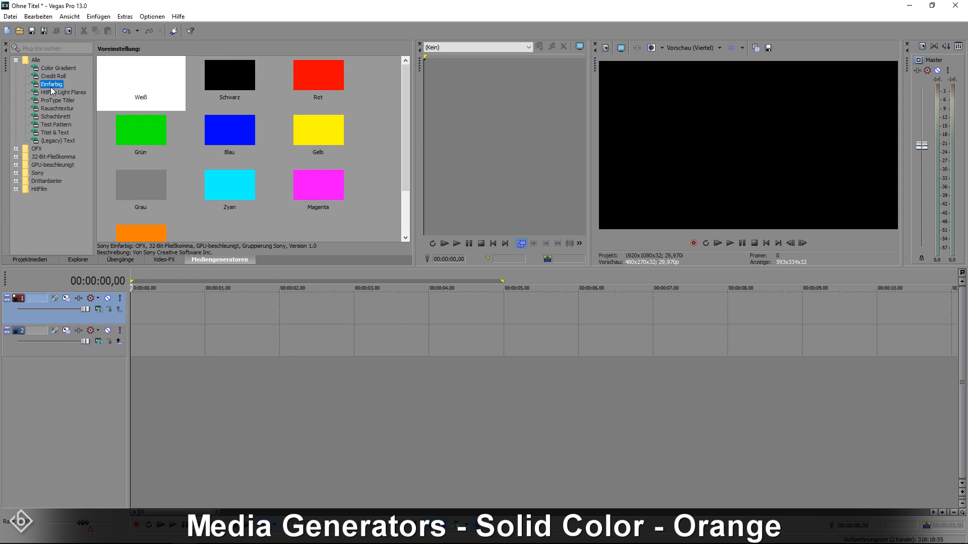
pyautogui.scroll(-3)
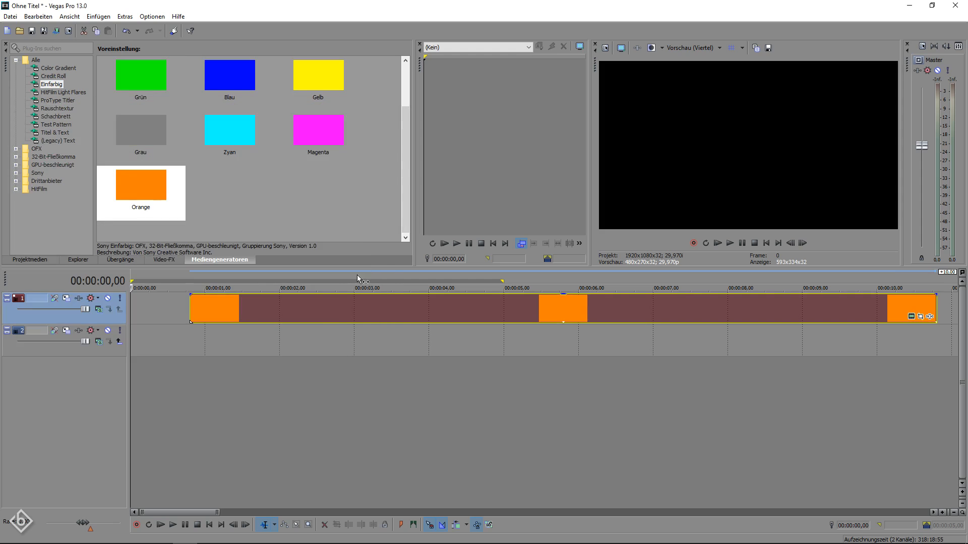
pyautogui.click(503, 309)
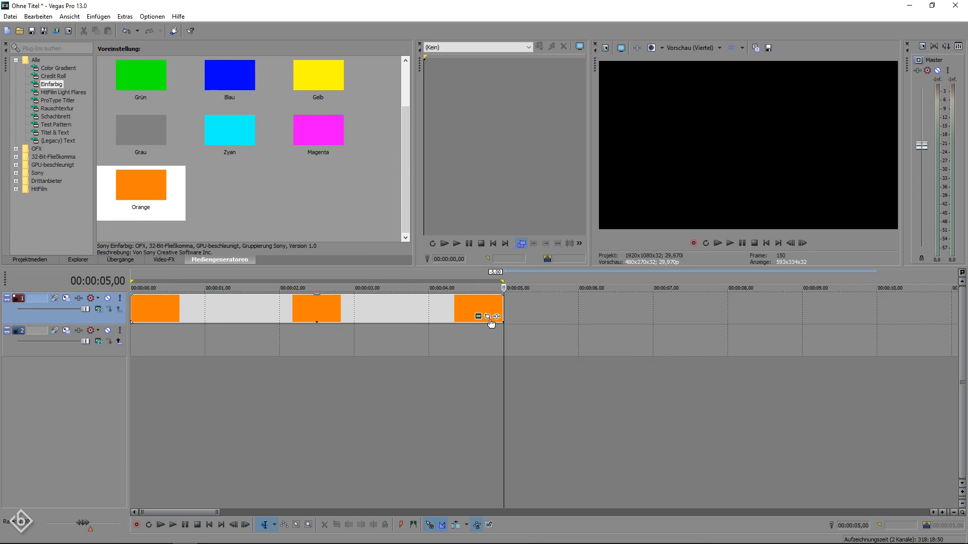
# Mask the orange clip in Pan/Crop with a jagged Bezier band across the frame.
pyautogui.click(486, 316)
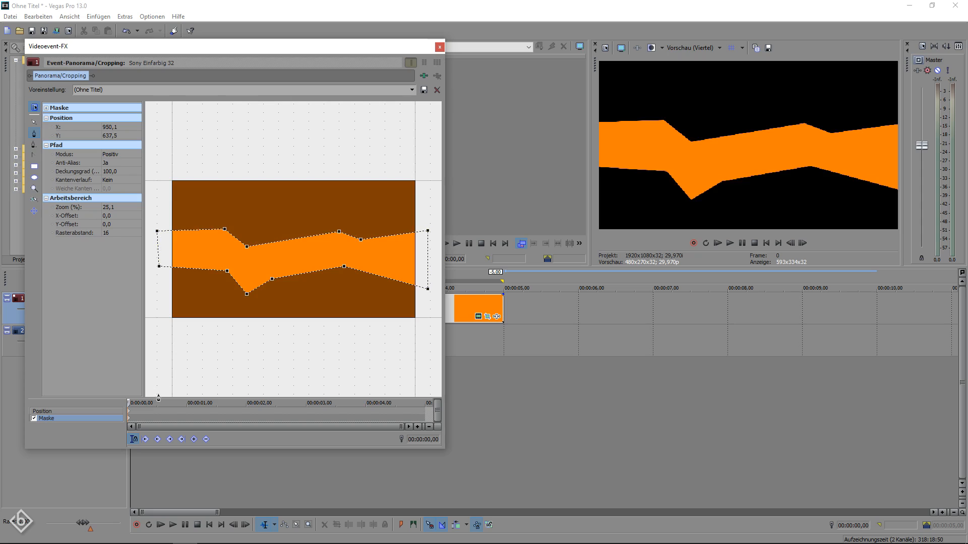
# Keyframe the band mask's shape at several times, then close Pan/Crop.
pyautogui.click(187, 403)
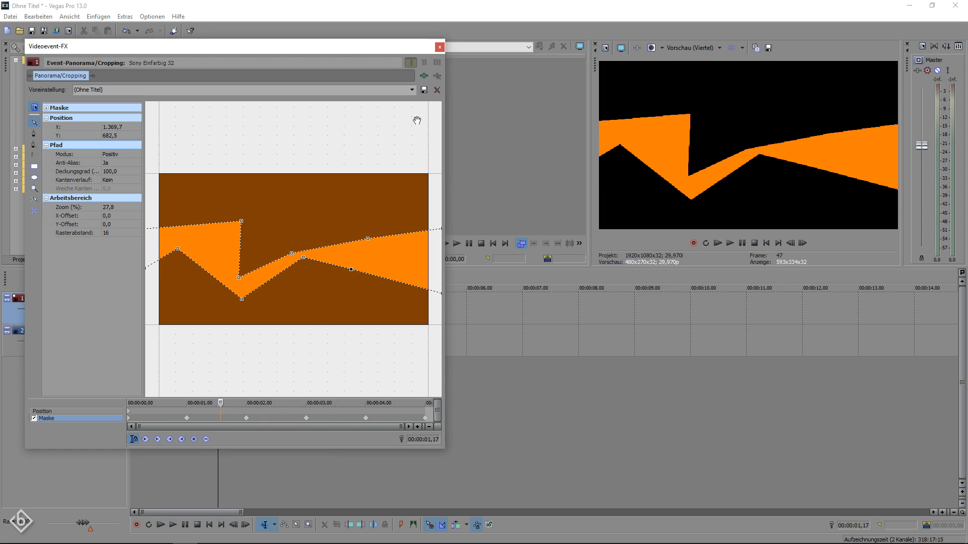
pyautogui.click(438, 47)
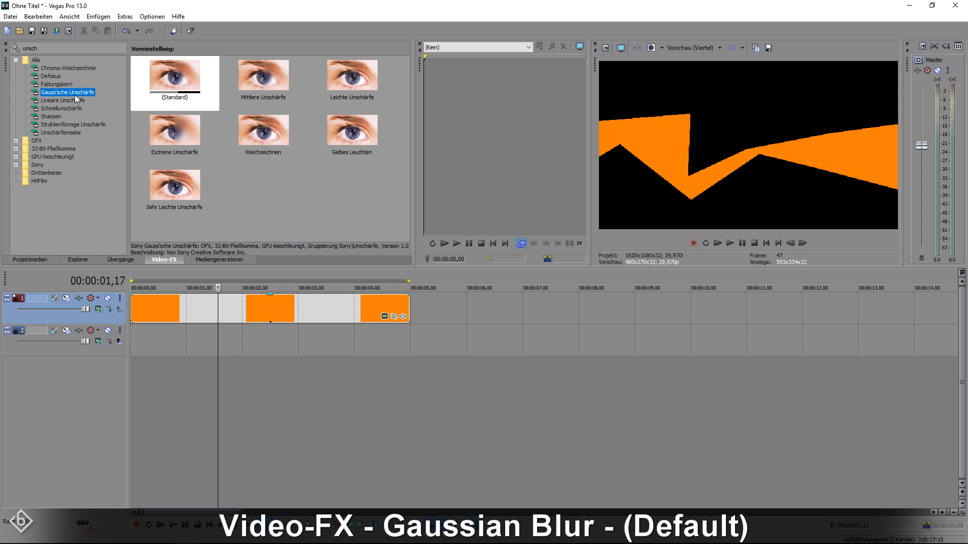
# Apply the Gaussian Blur Standard preset to the orange clip and raise its range.
pyautogui.doubleClick(173, 75)
pyautogui.write('0,3500')
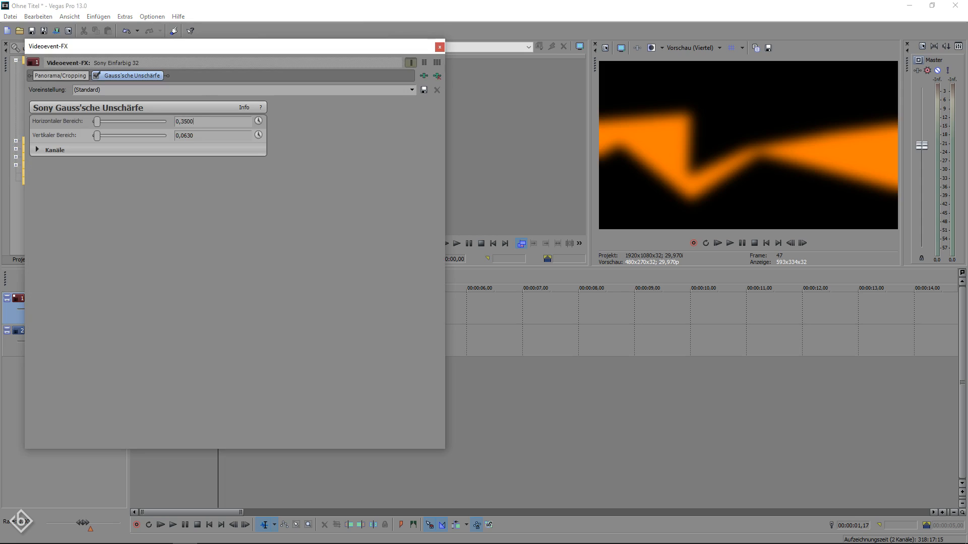
pyautogui.moveTo(96, 121); pyautogui.dragTo(118, 121)
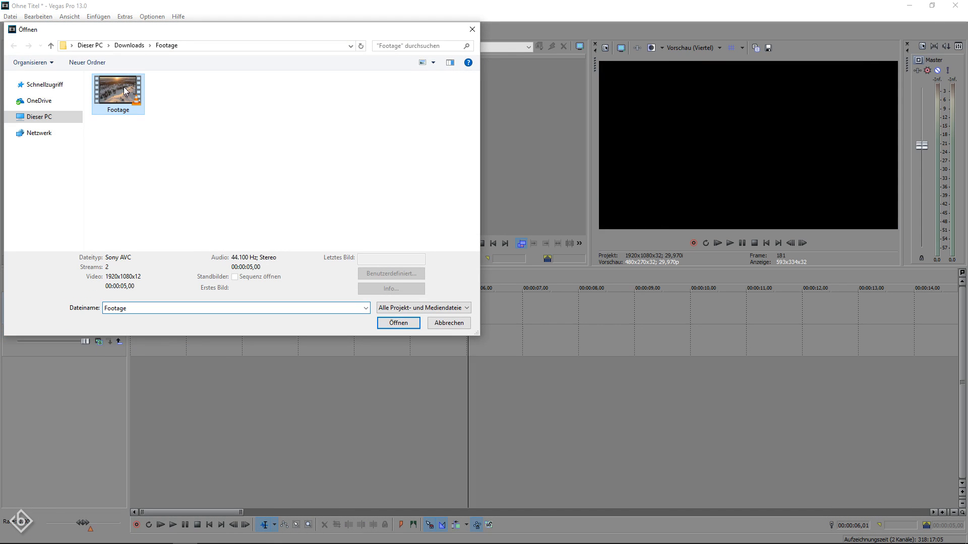
# Open the Footage video from Downloads and place it at the start of track 2.
pyautogui.click(398, 322)
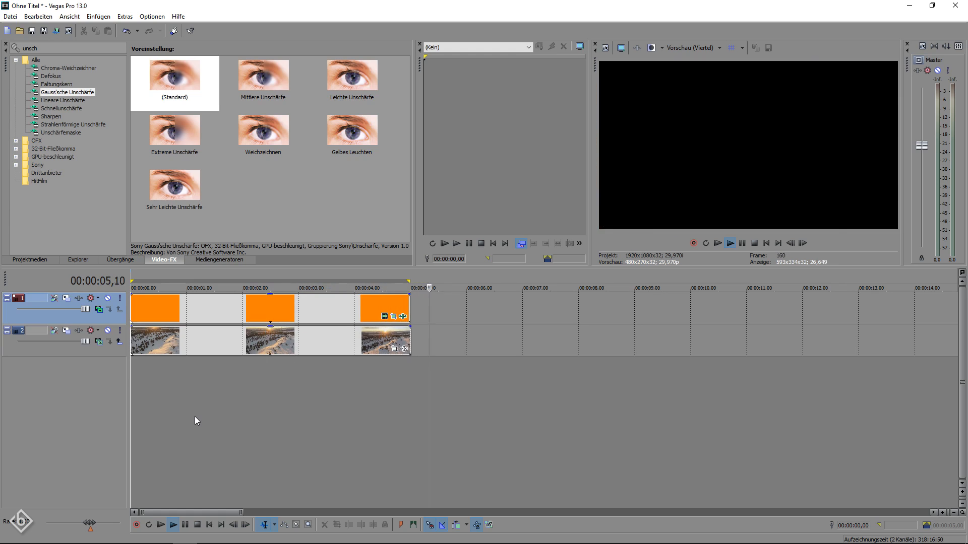
pyautogui.click(218, 288)
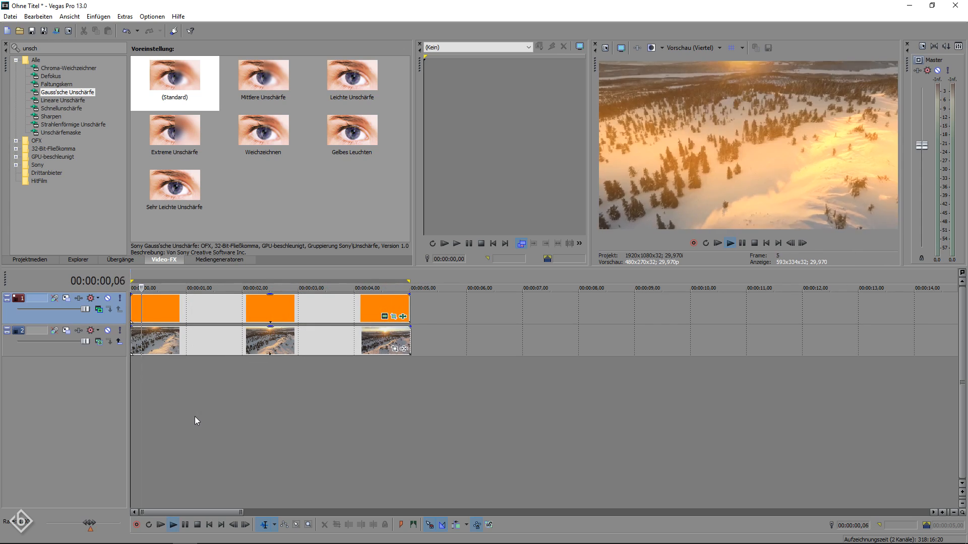
pyautogui.click(252, 287)
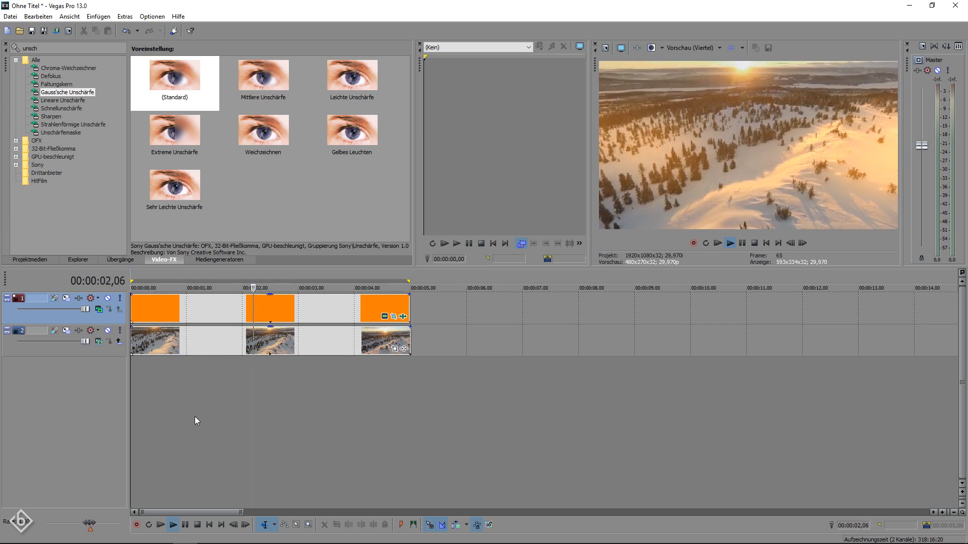